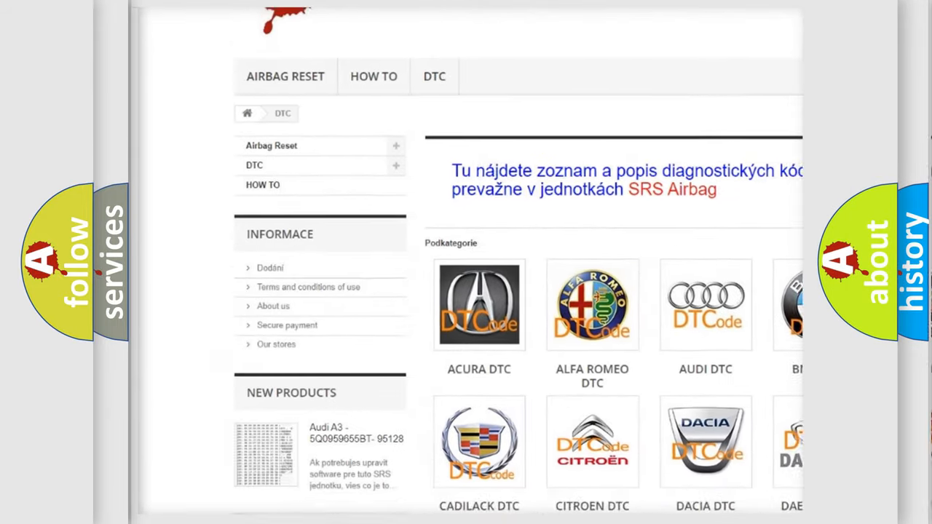
scroll(down, 3)
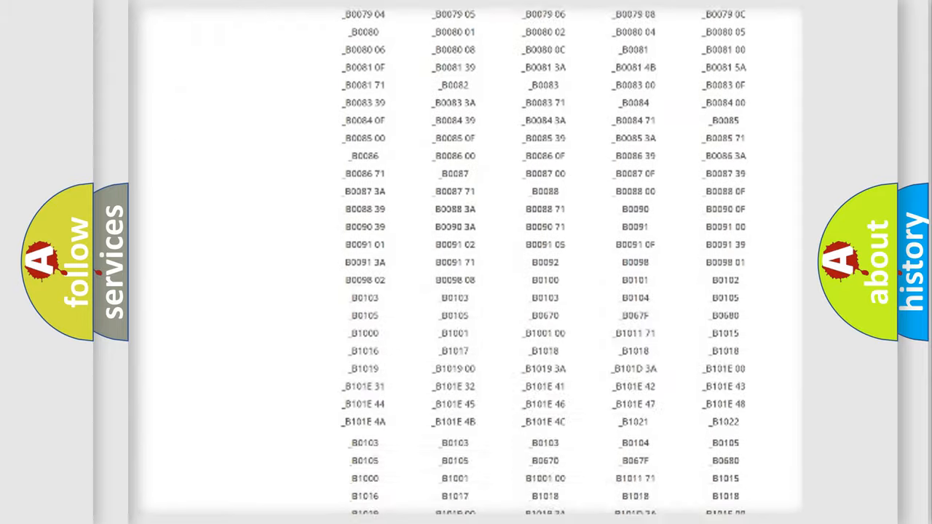
scroll(up, 3)
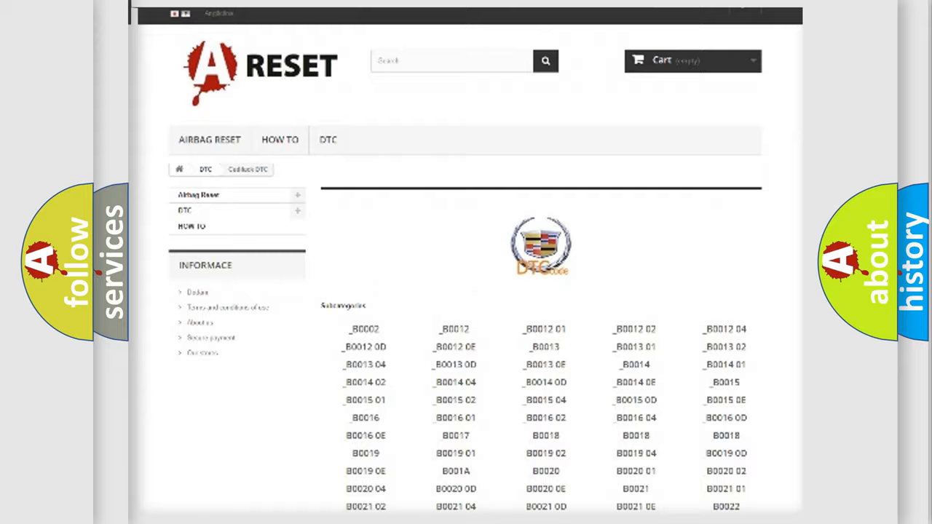